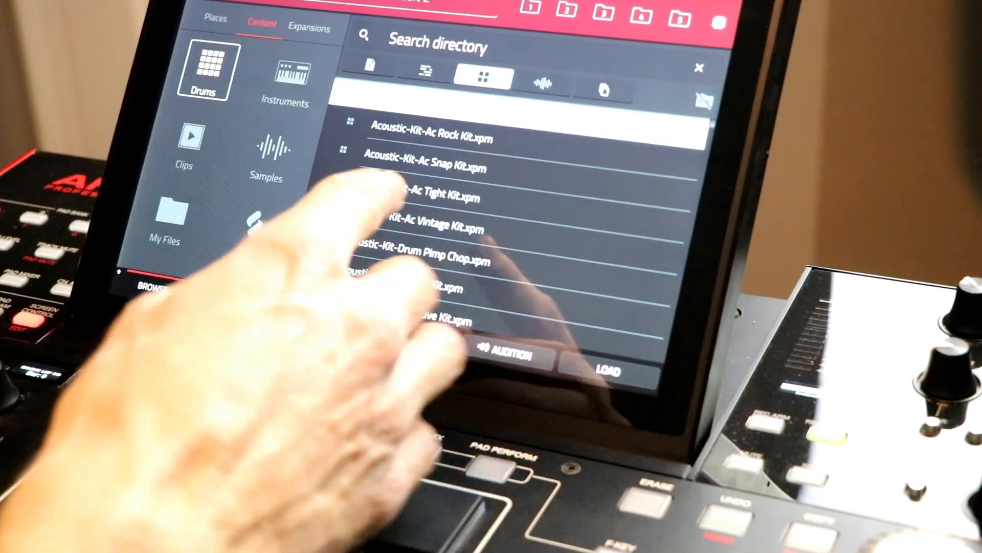
Scroll the Drums kit list, then switch the browser to Instruments programs like 808 bass.
click(604, 369)
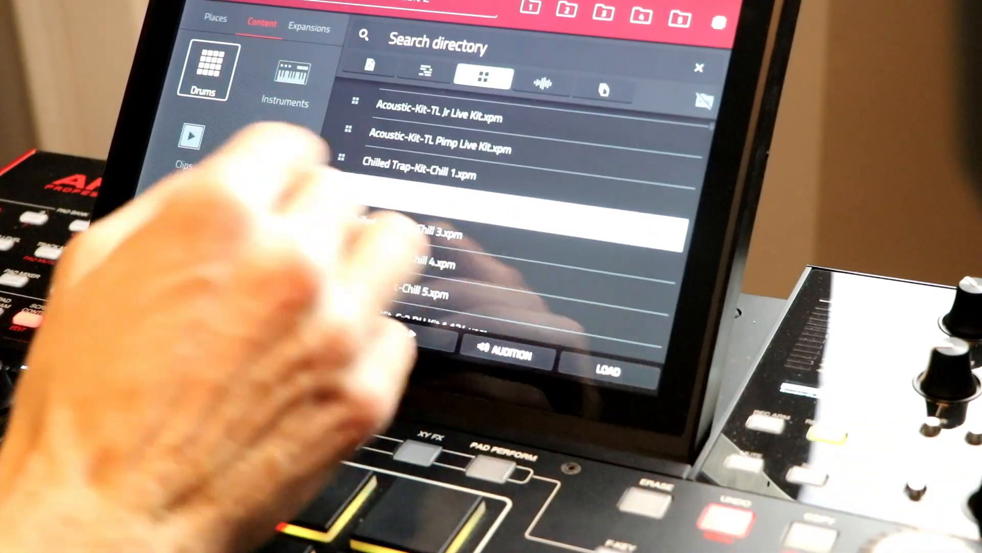
click(285, 82)
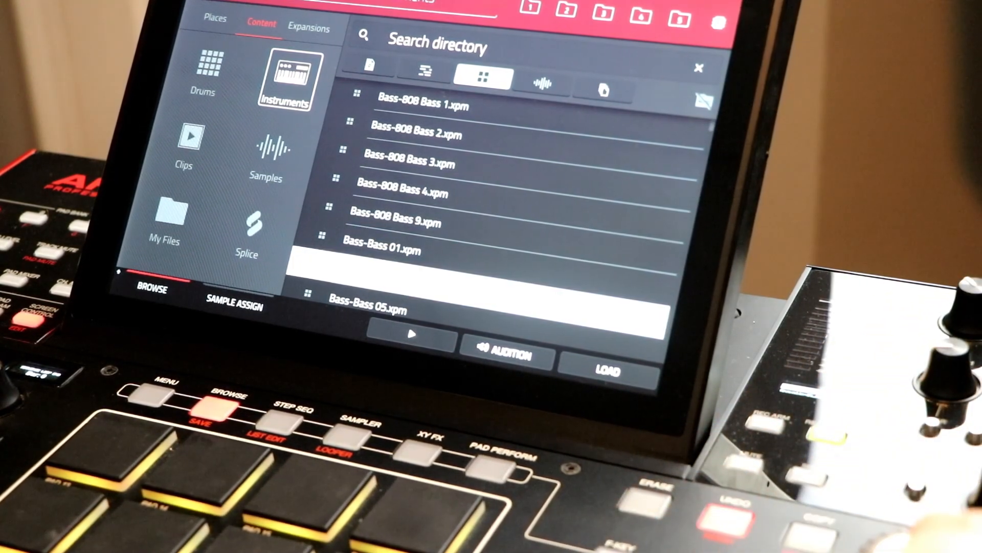
Browse the bass, brass, guitar, keys, lead and pad programs, then close the Browser.
click(605, 370)
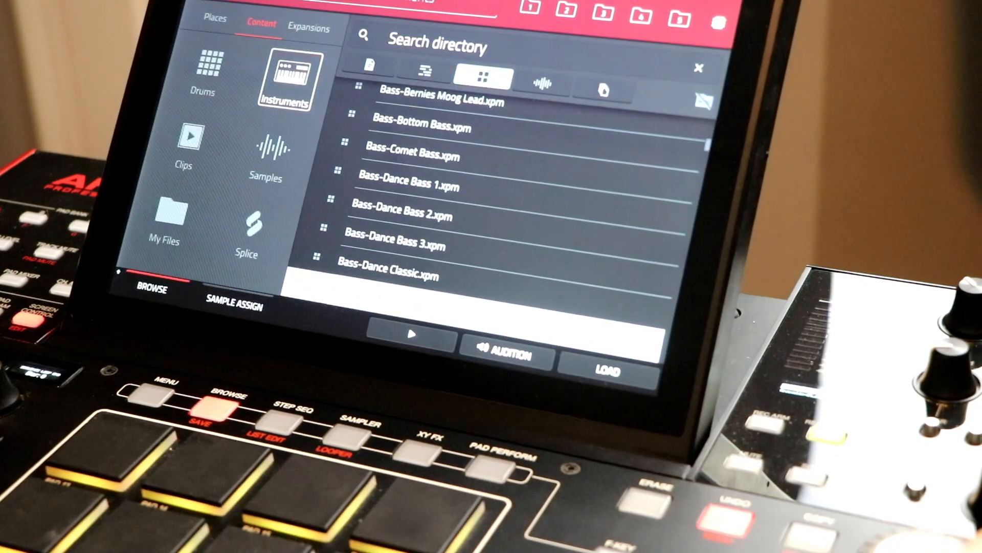
scroll(down, 3)
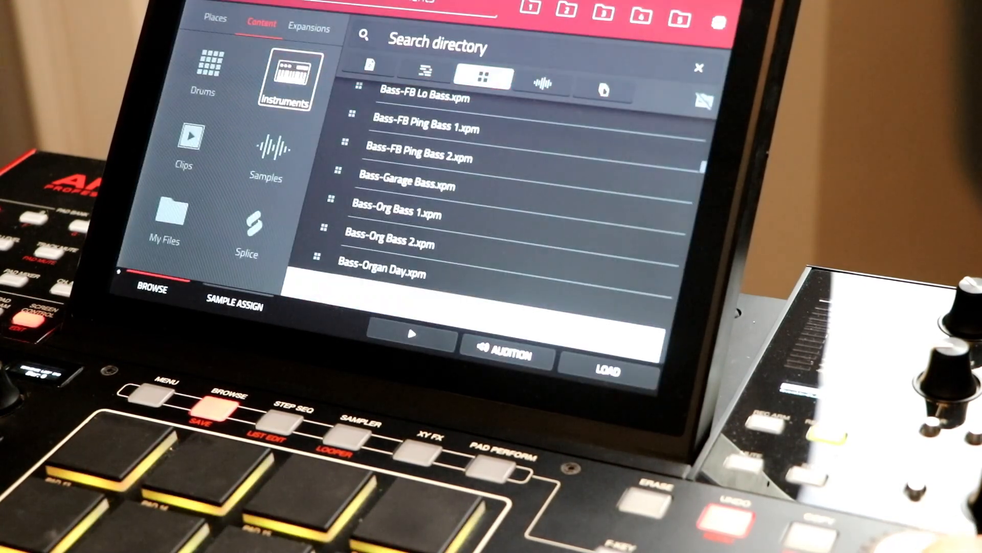
click(606, 371)
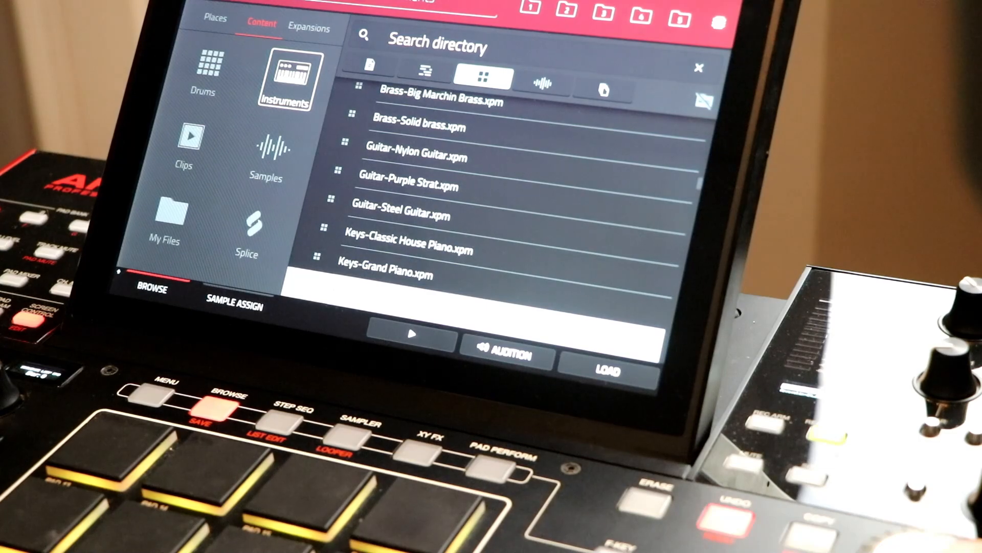
scroll(down, 3)
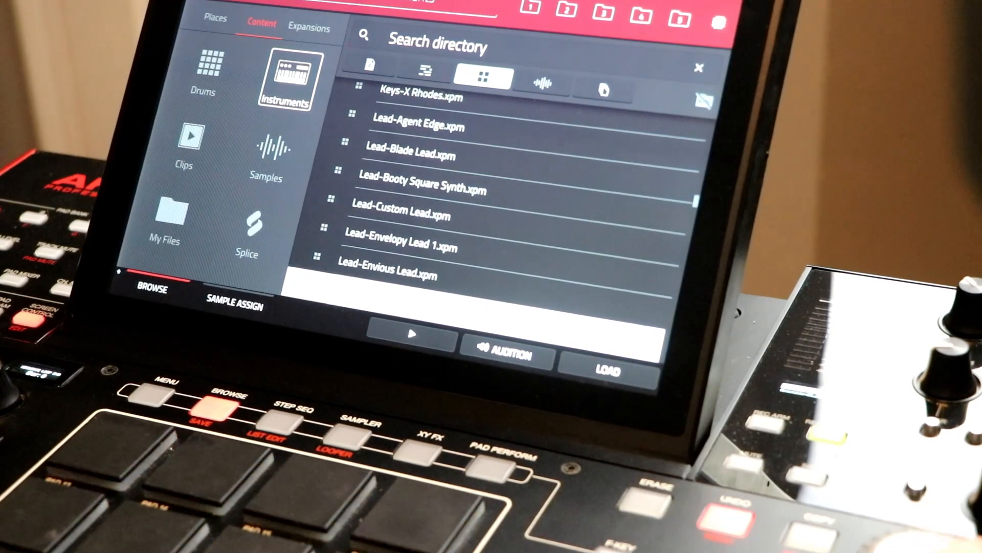
click(603, 369)
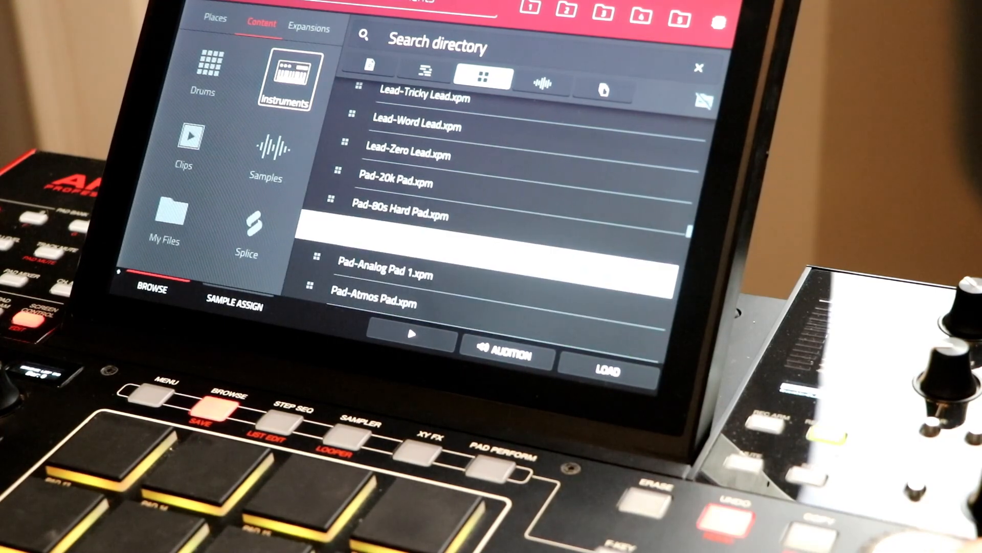
click(605, 370)
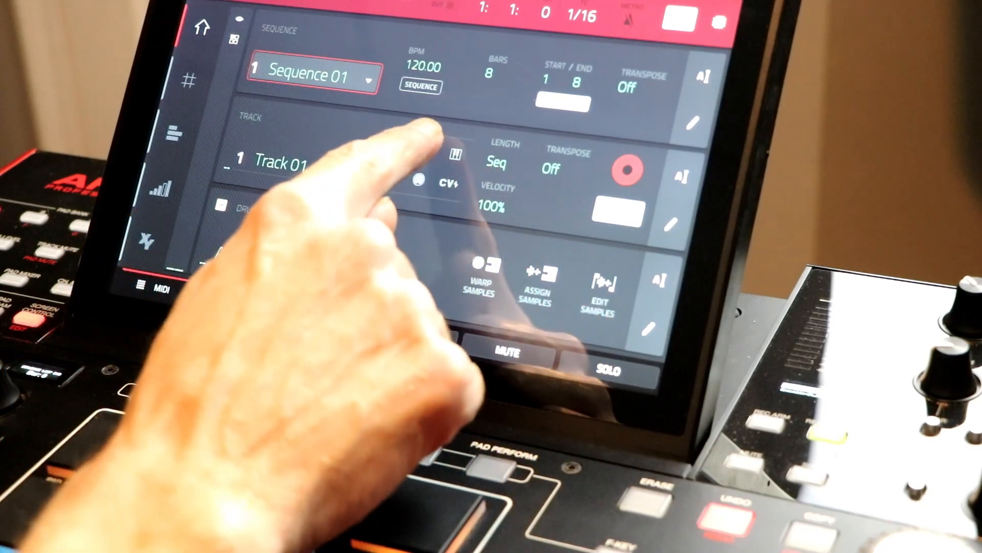
Make Track 01 a TubeSynth plugin program, Plugin 001, on Metallic Dyno Poly.
click(426, 156)
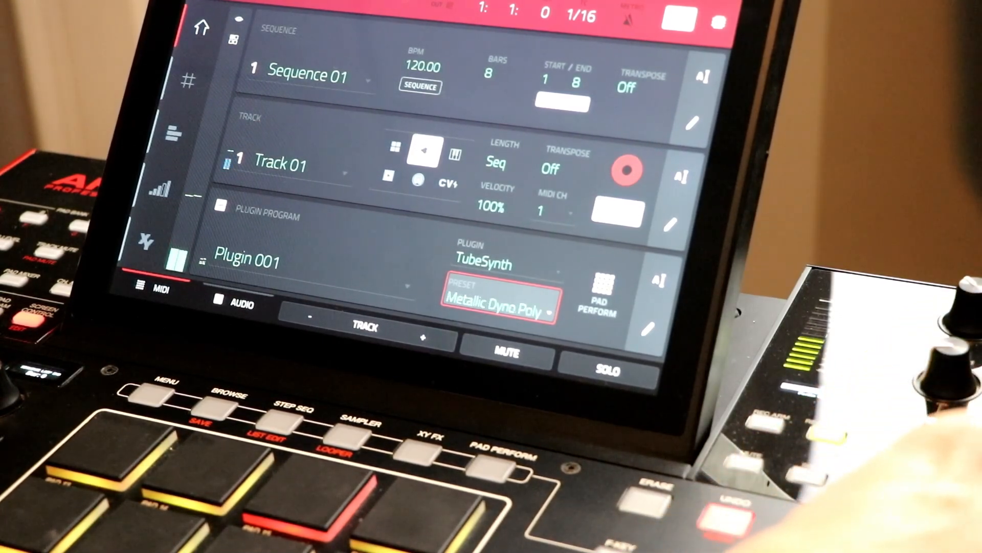
Change Track 01's TubeSynth preset to a Zing… patch and play the sequence.
click(497, 299)
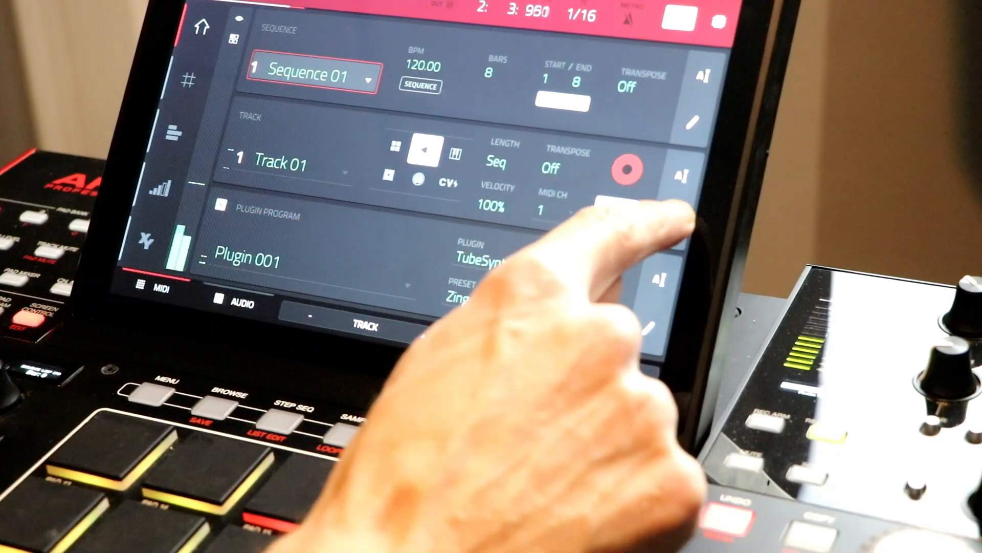
Copy Track 01 and its Zinger TubeSynth sound to another track with Copy Track.
click(681, 178)
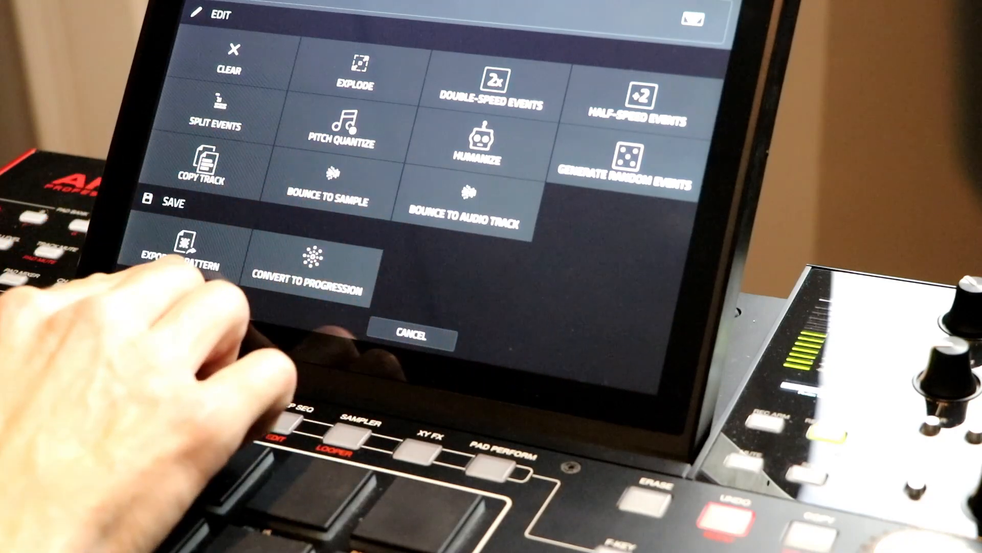
click(201, 163)
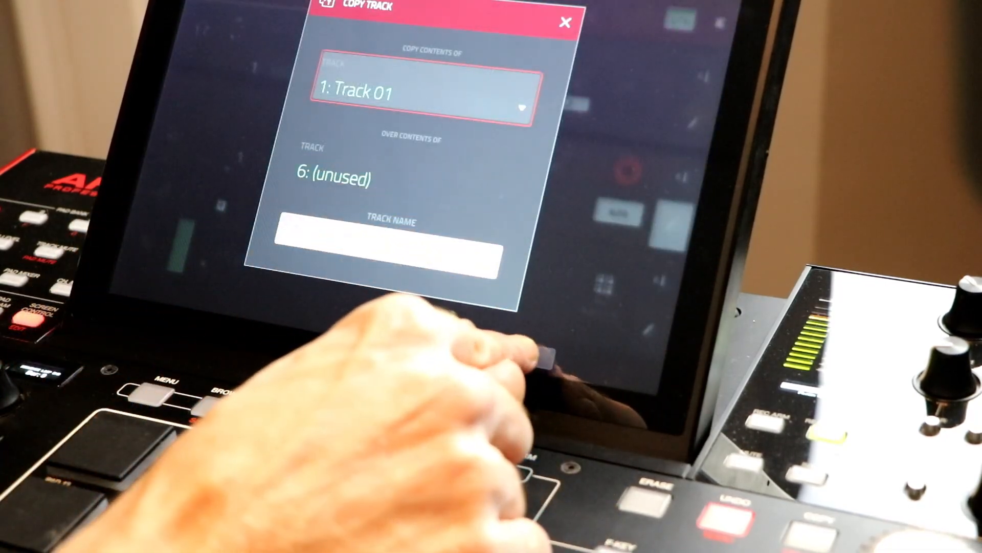
click(566, 22)
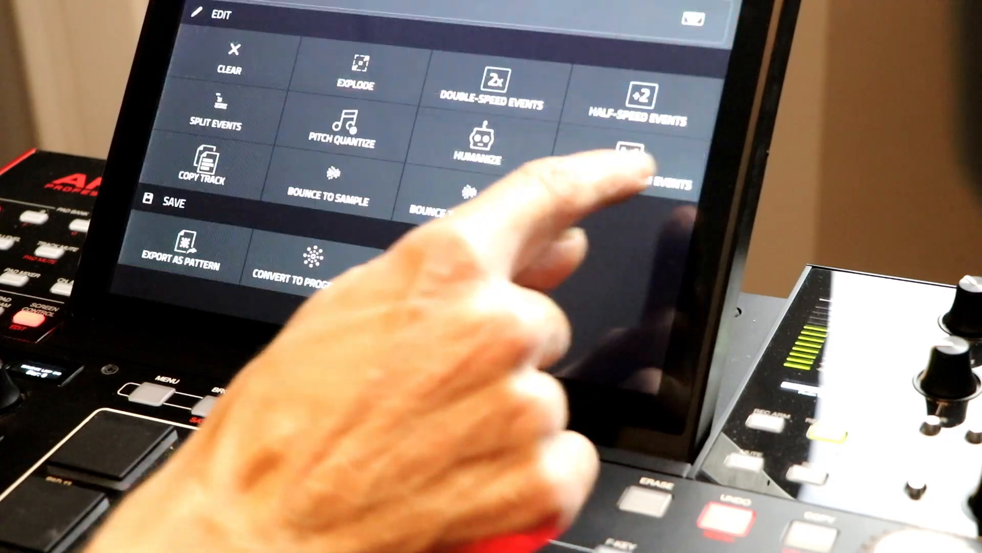
click(204, 170)
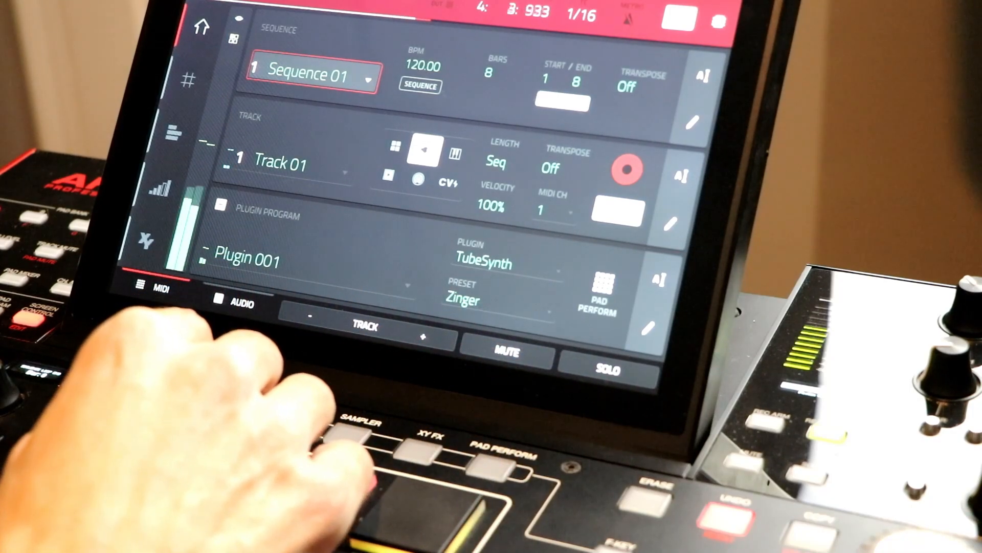
click(295, 165)
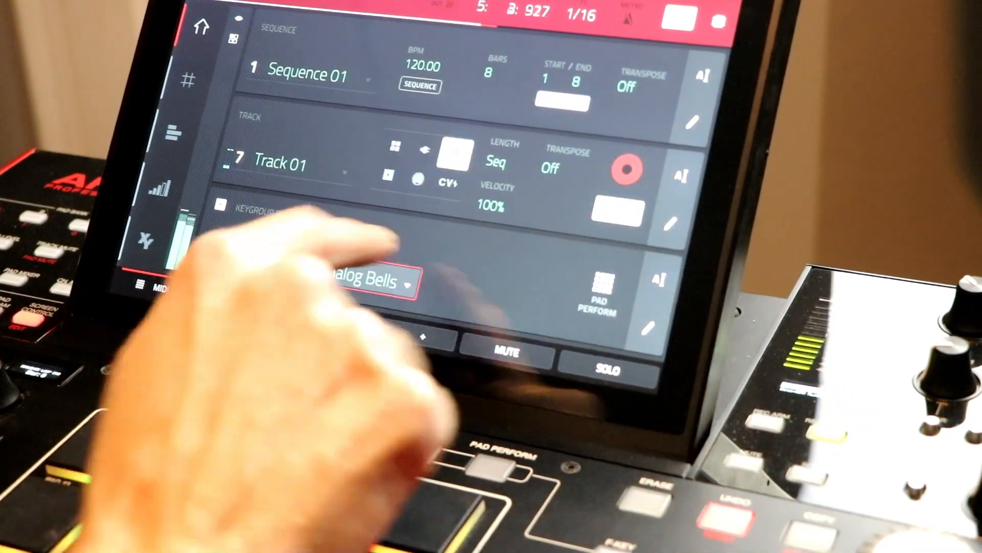
Give track 7 the bells keygroup program and track 8 TubeSynth Plugin 004.
click(369, 282)
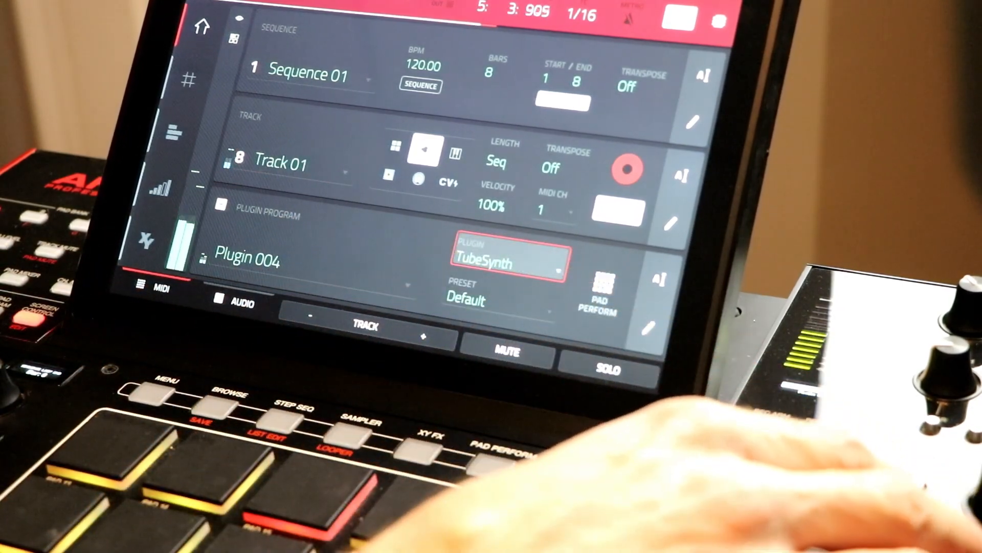
Switch track 8 to the Bassline plugin on the Org preset, then show Track Mute.
click(508, 260)
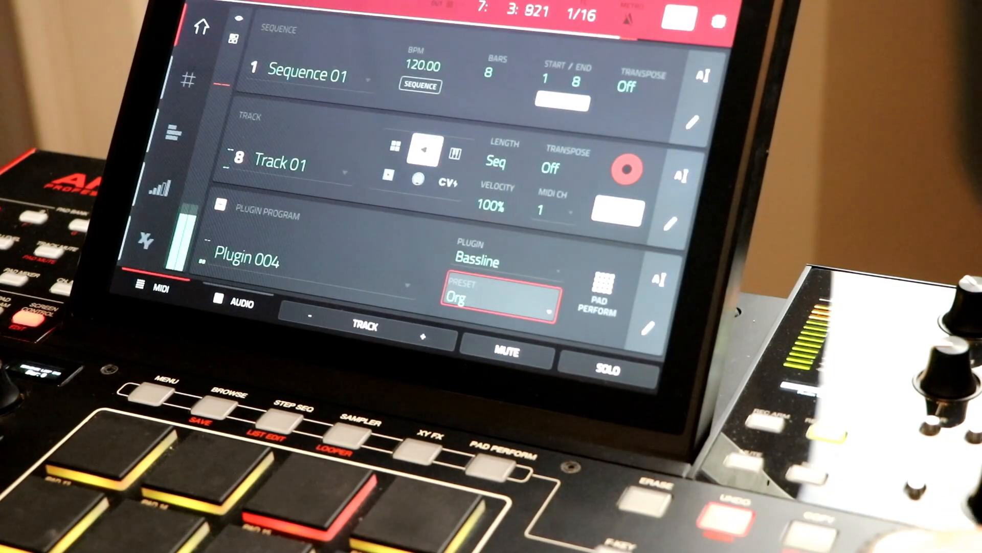
click(498, 298)
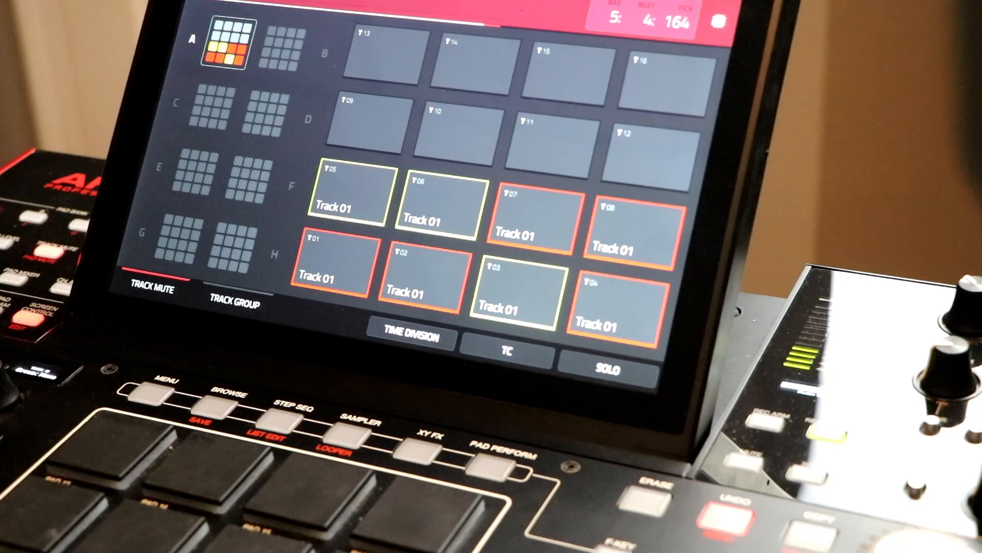
Toggle track mute pads during playback to audition different loop combinations.
click(511, 295)
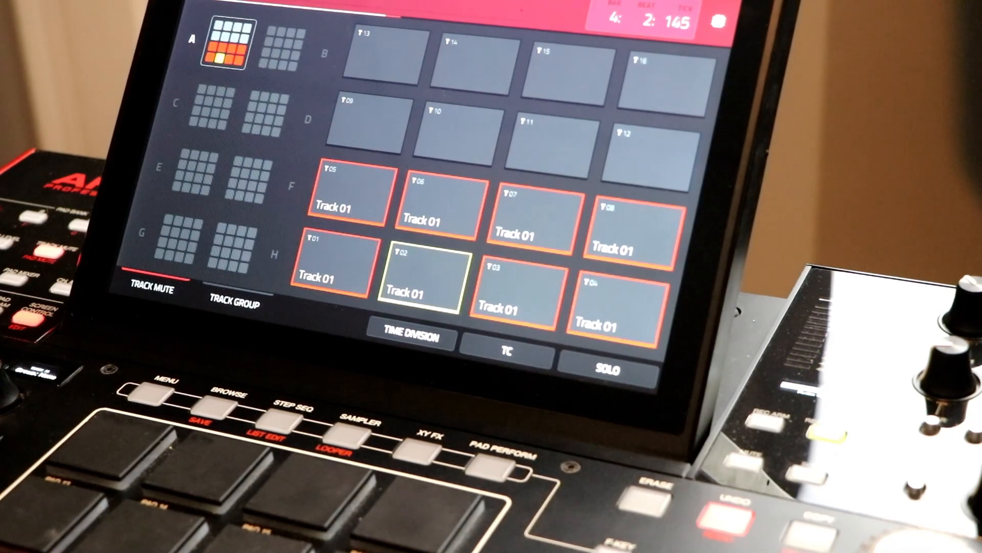
click(528, 216)
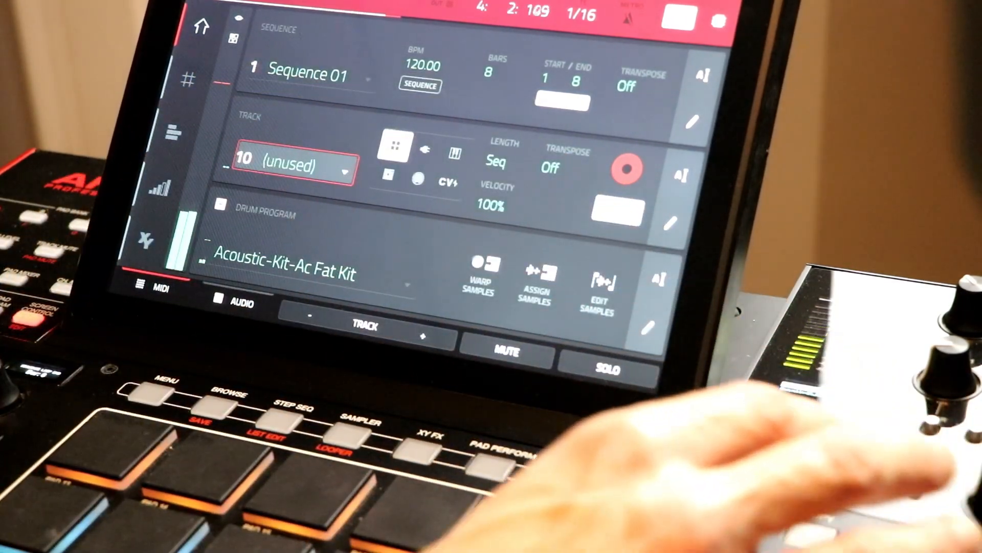
Set track 10 to the MIDI type so it becomes Track 10 with Midi 001.
click(307, 270)
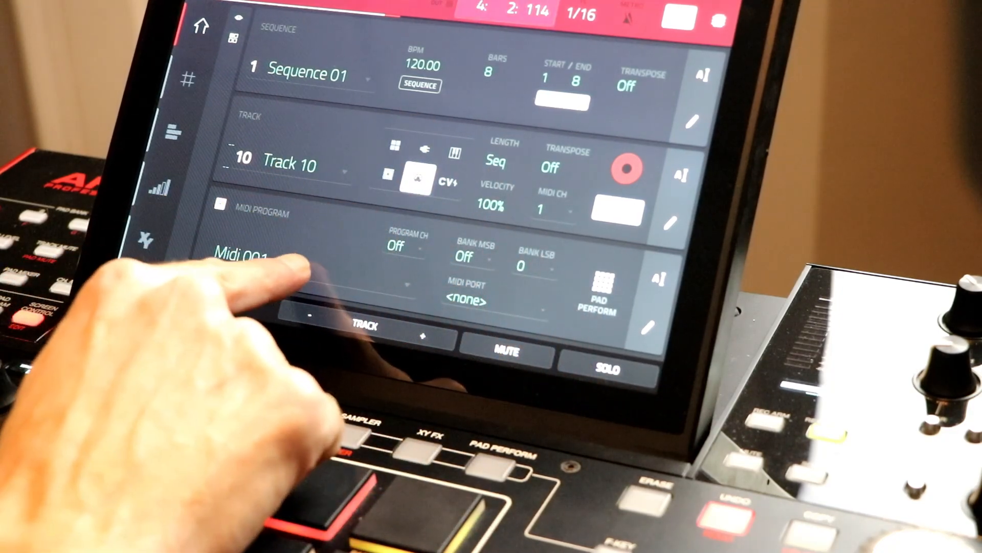
Change Midi 001's MIDI output port from MPC C to MPC B, program change off.
click(250, 256)
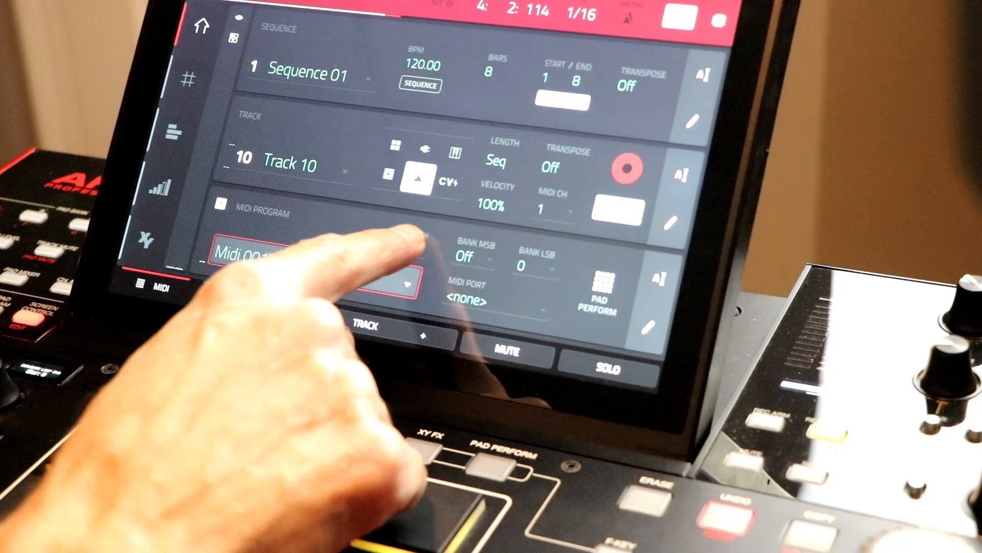
click(497, 298)
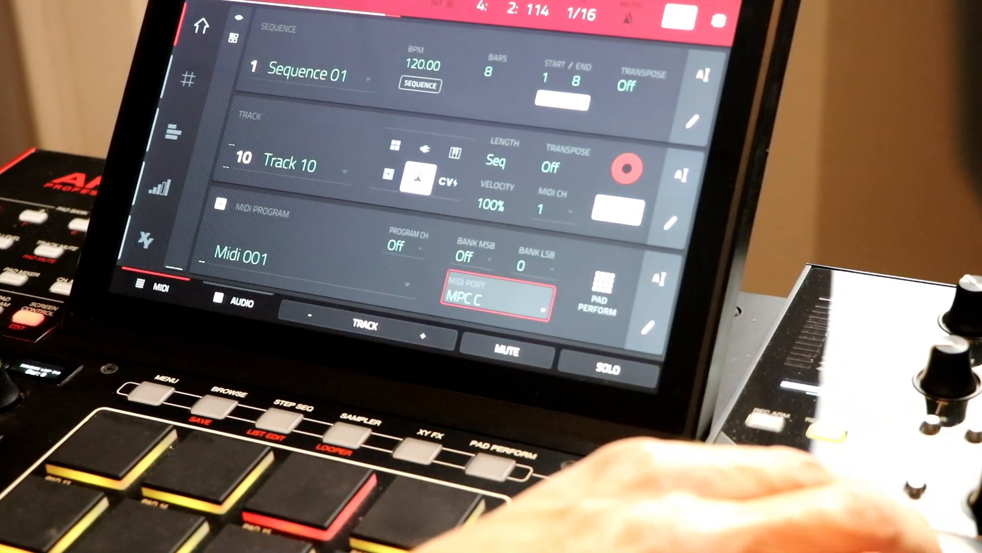
click(494, 299)
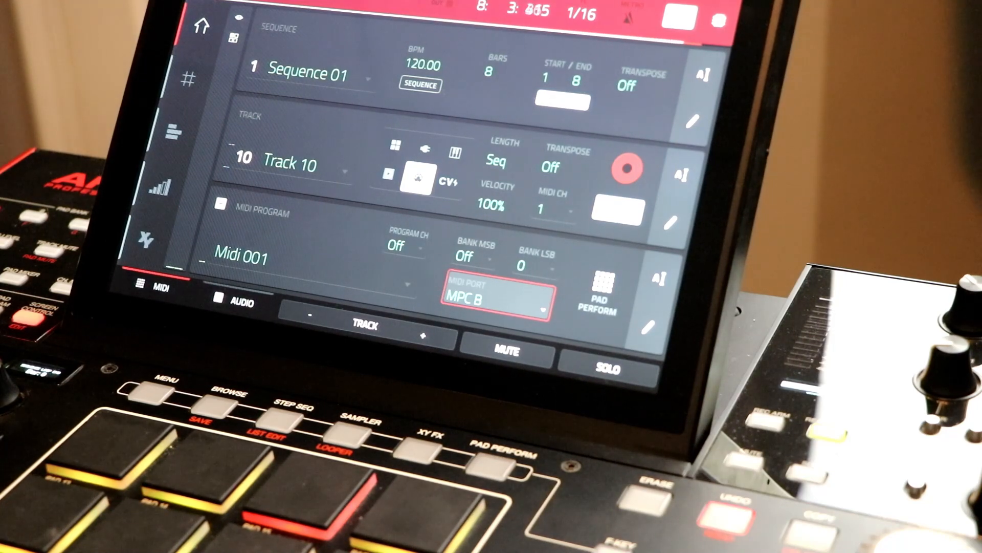
click(405, 245)
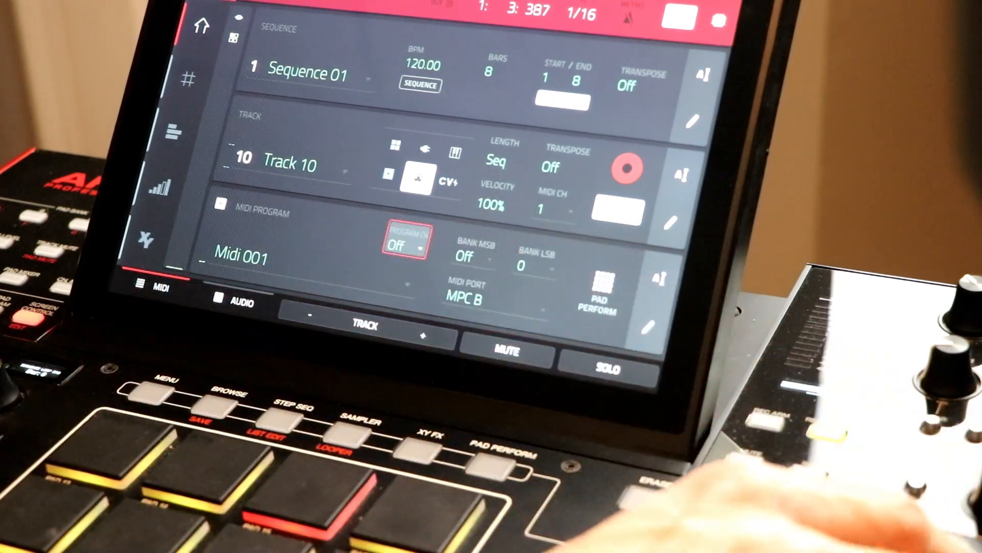